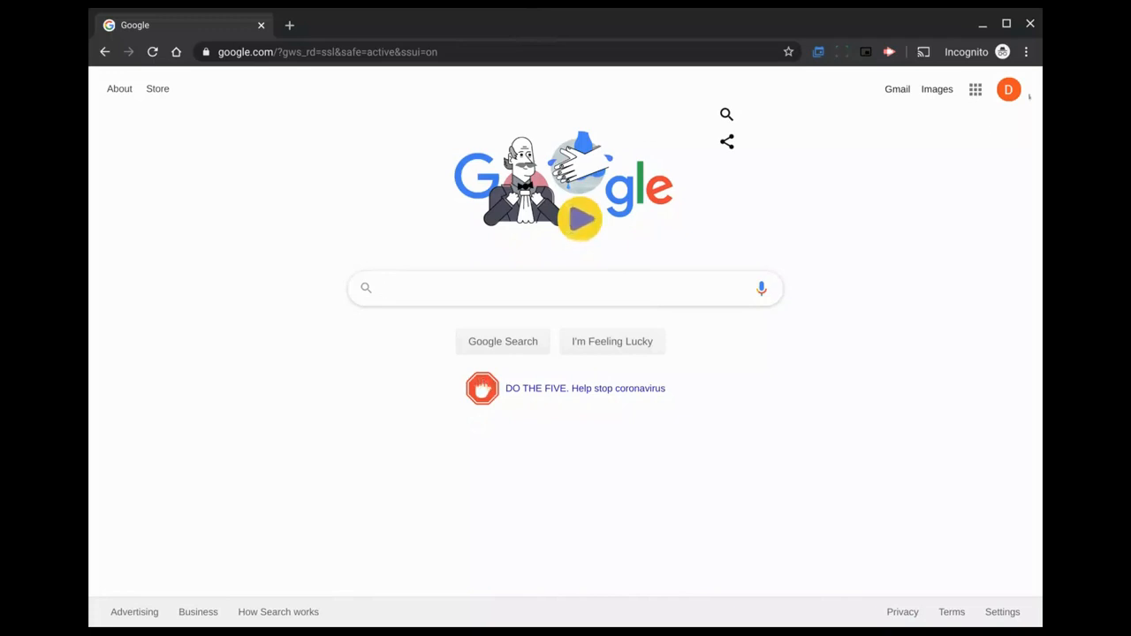
- Launch Classroom from the Google apps launcher to show the Test class card
click(1008, 88)
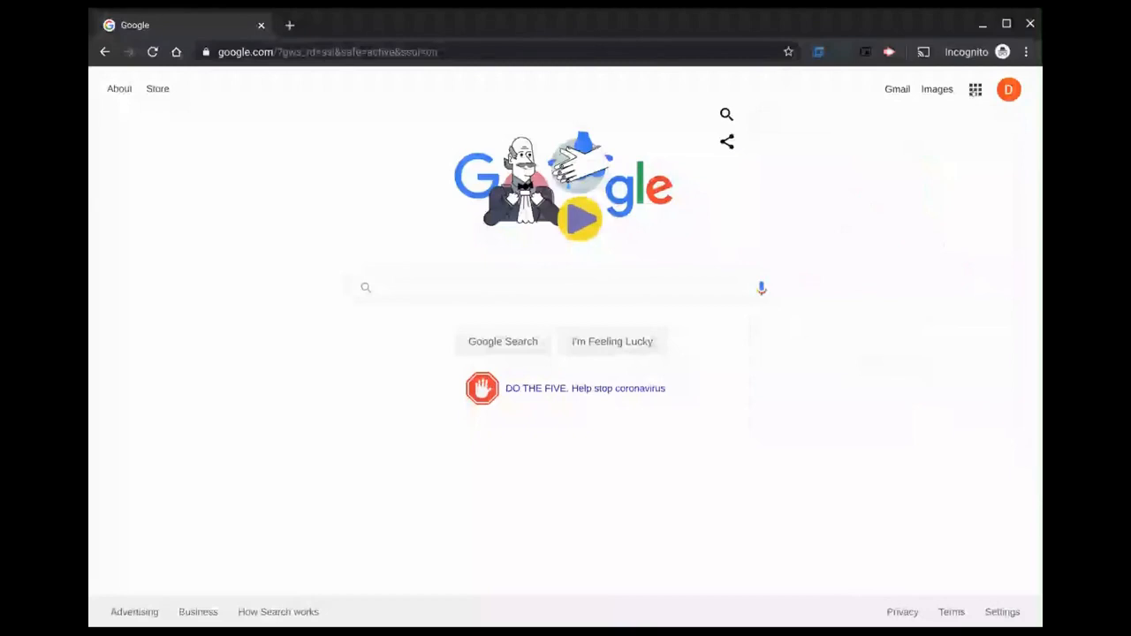
click(975, 88)
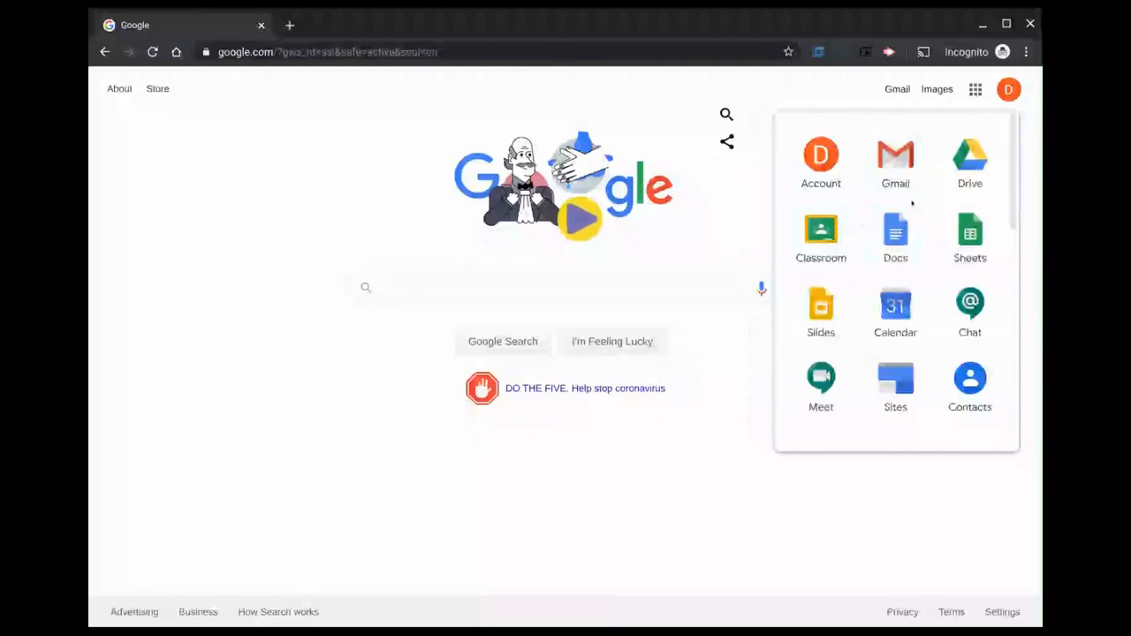
scroll(down, 3)
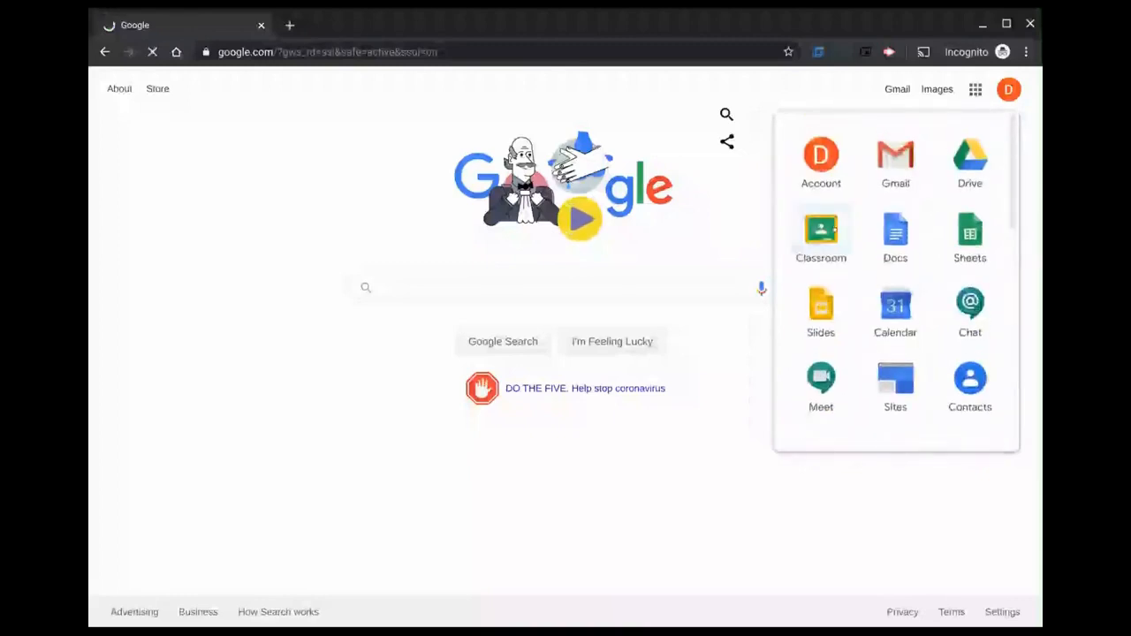
click(821, 230)
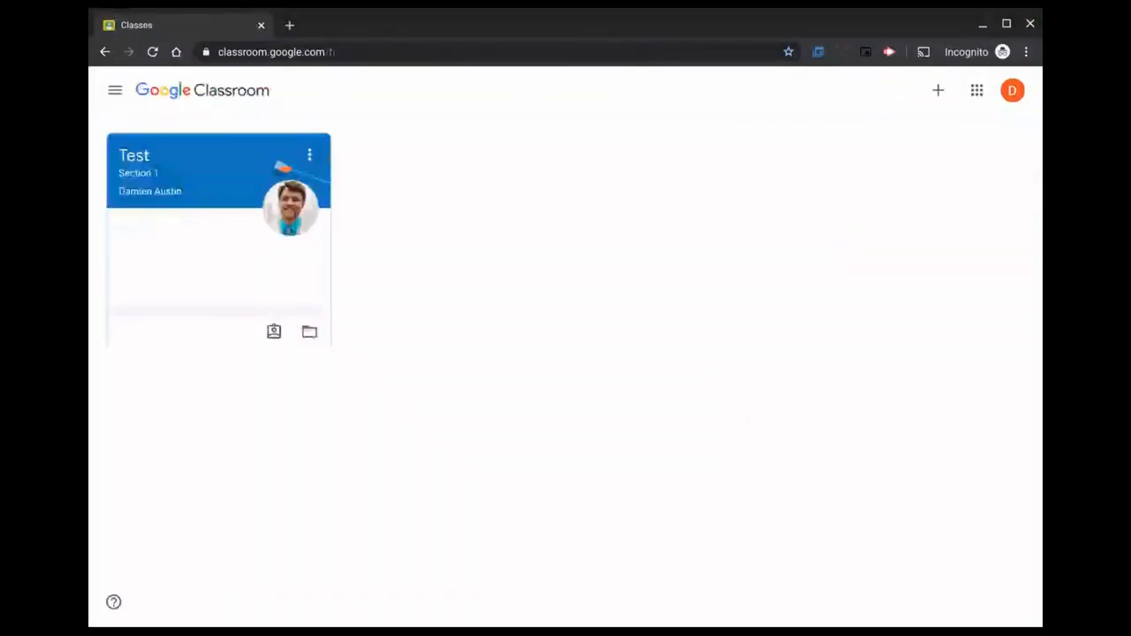